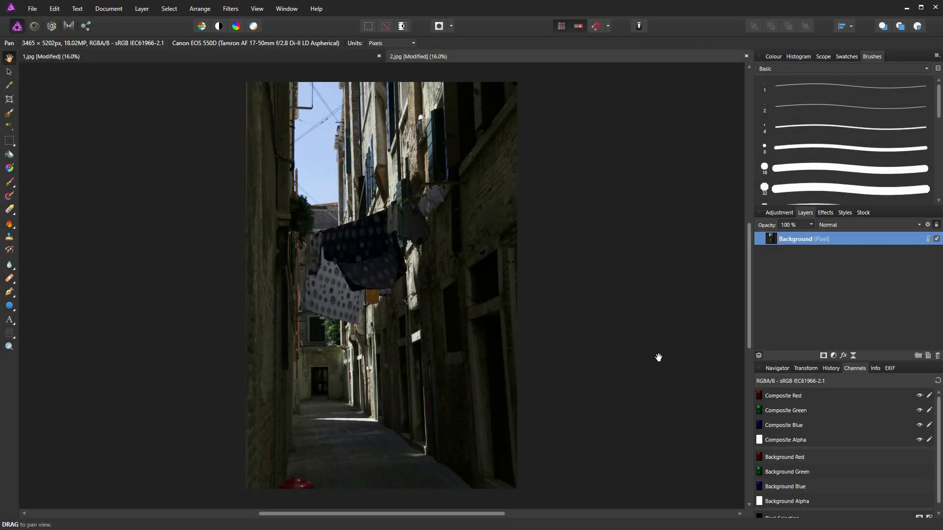
pyautogui.moveTo(571, 308)
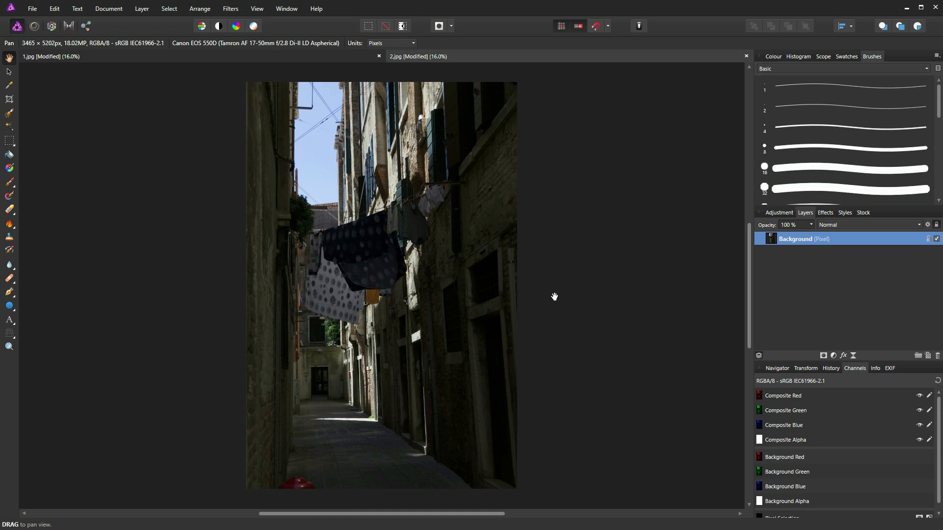
pyautogui.moveTo(550, 299)
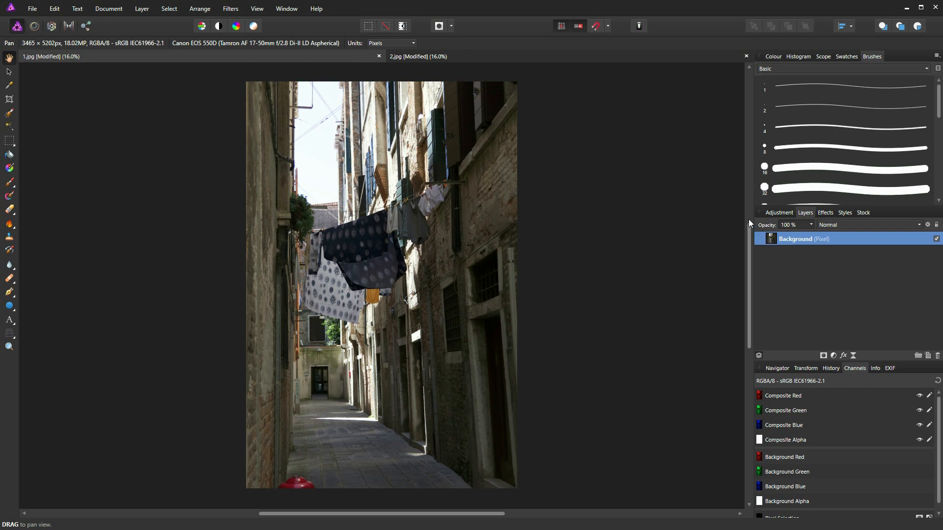
pyautogui.moveTo(510, 67)
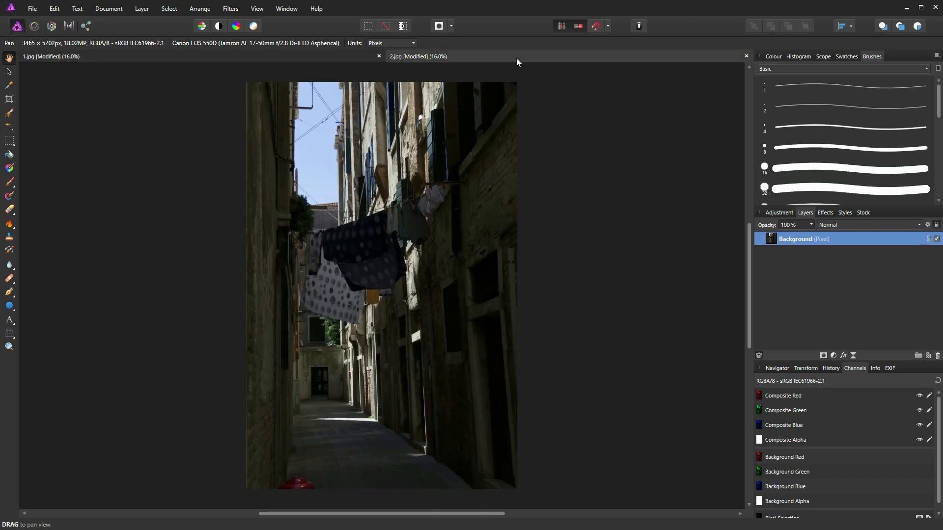
pyautogui.moveTo(611, 103)
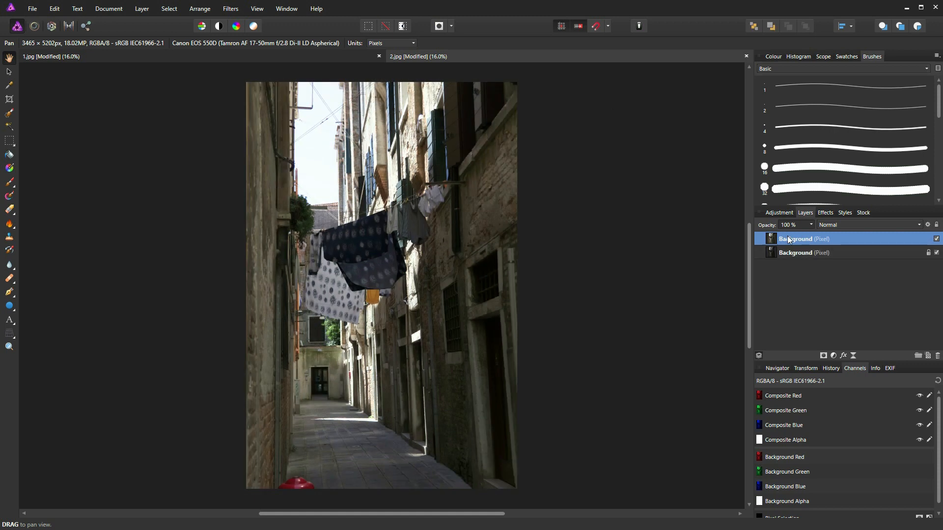
# Step: Rename the pasted bright-exposure layer above the background to 'shadows'
pyautogui.doubleClick(805, 239)
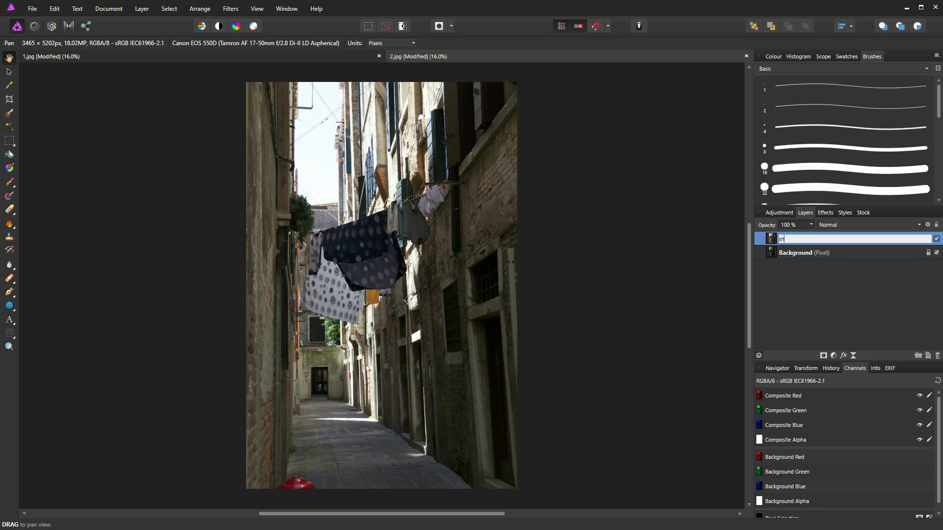
pyautogui.write('shadows')
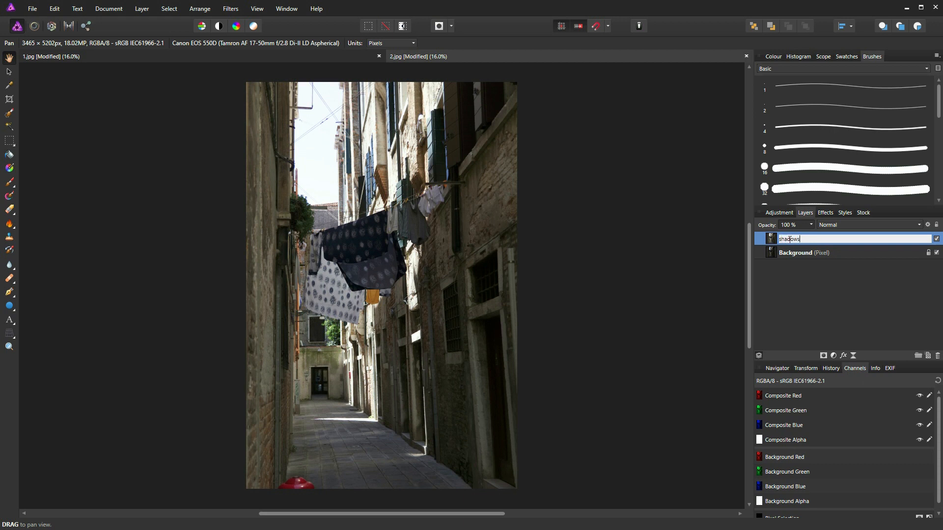
pyautogui.press('Return')
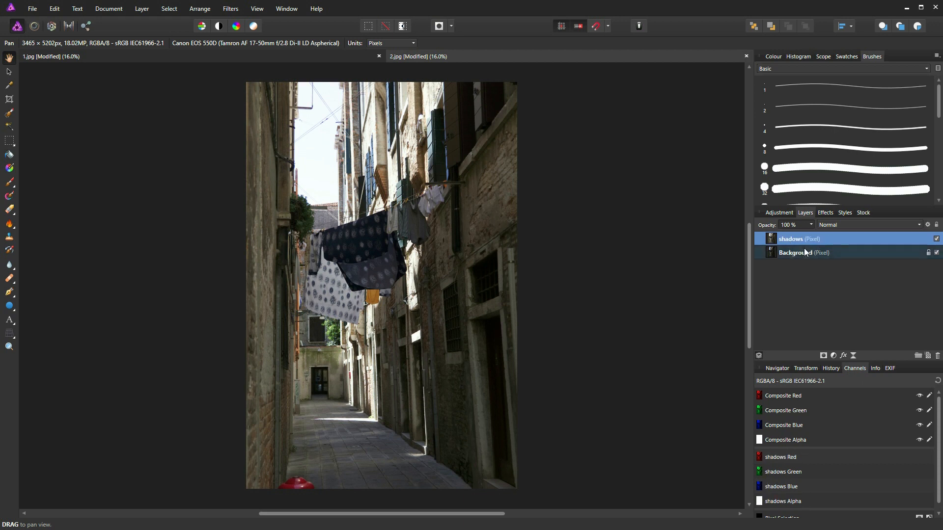
pyautogui.moveTo(859, 235)
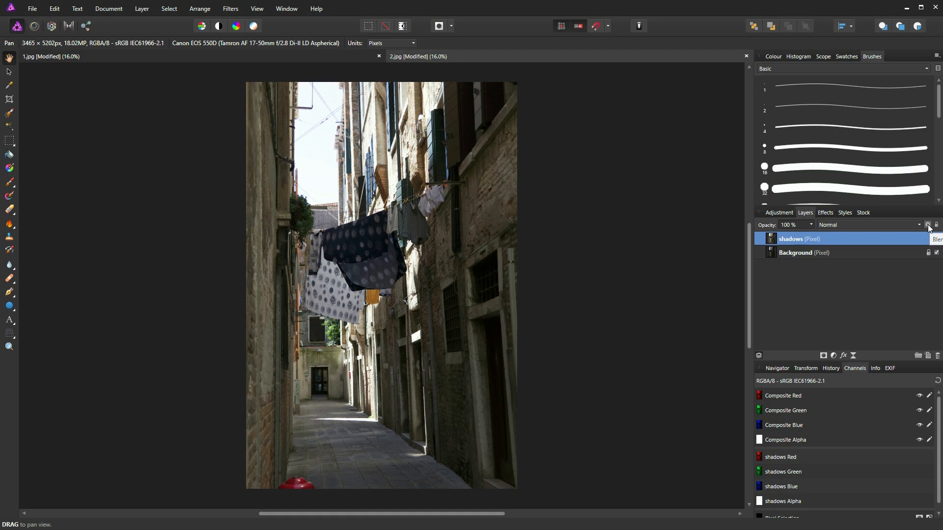
# Step: Set the shadows layer's blend ranges, then hide and re-show Background to check the blend
pyautogui.click(927, 225)
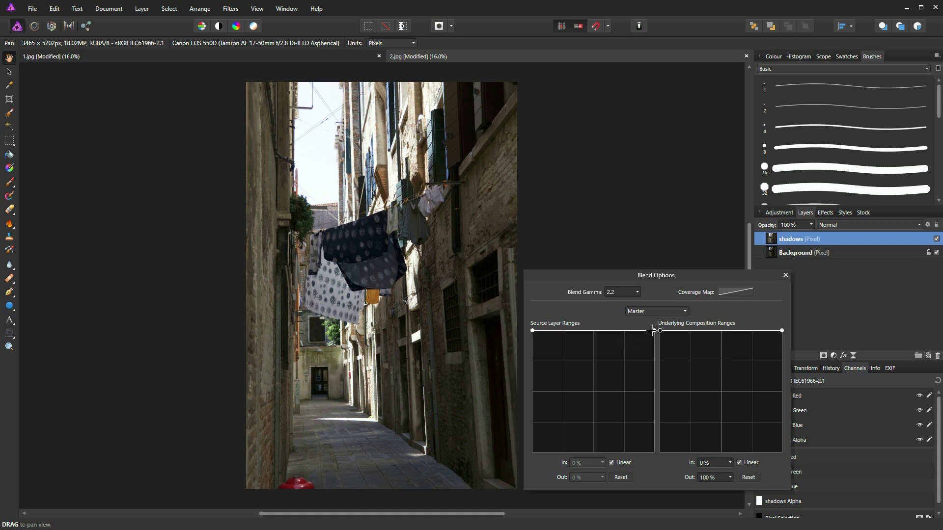
pyautogui.moveTo(555, 281)
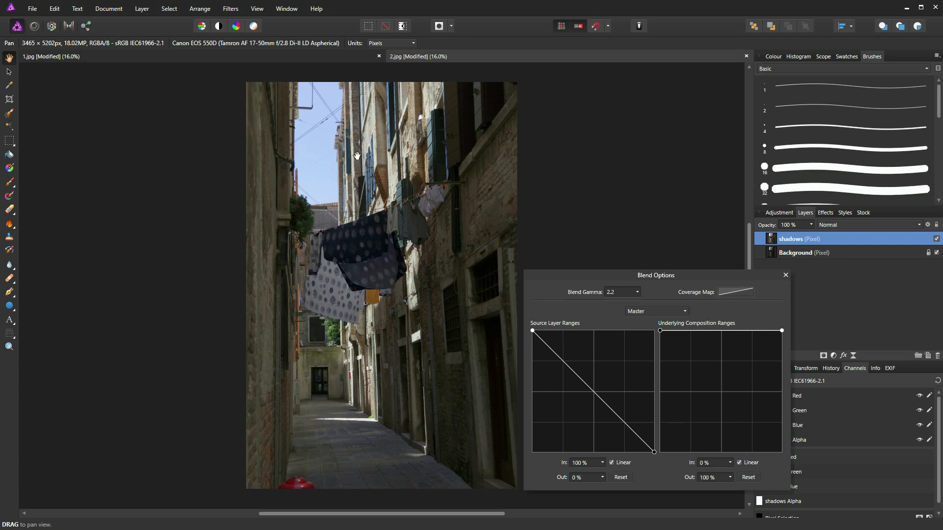
pyautogui.moveTo(286, 140)
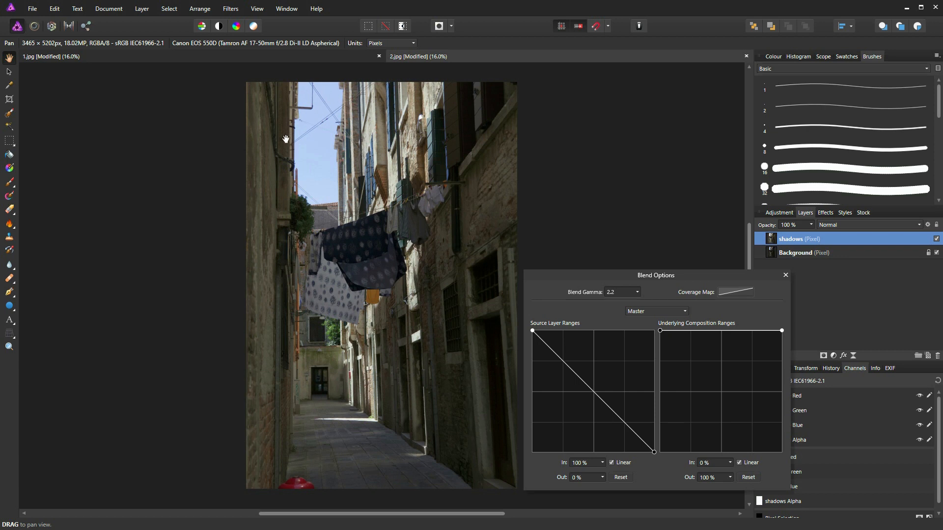
pyautogui.moveTo(318, 99)
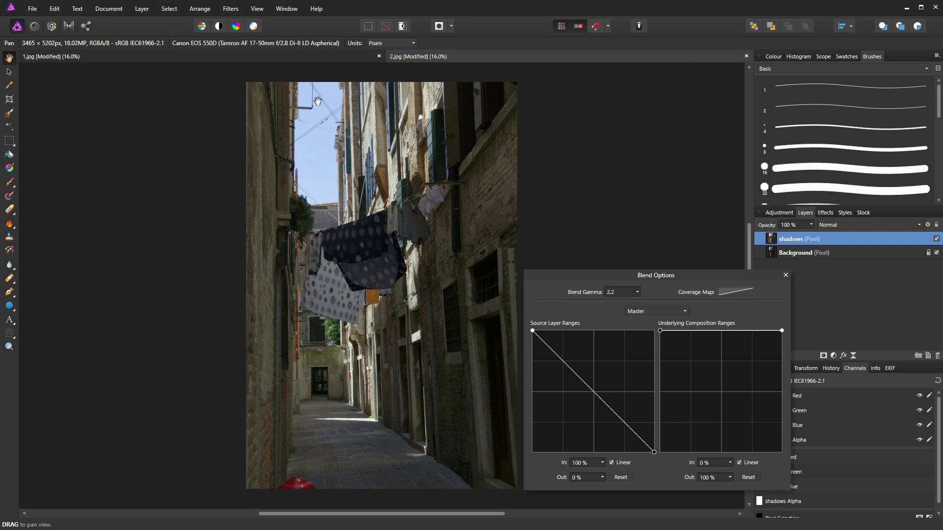
pyautogui.moveTo(740, 289)
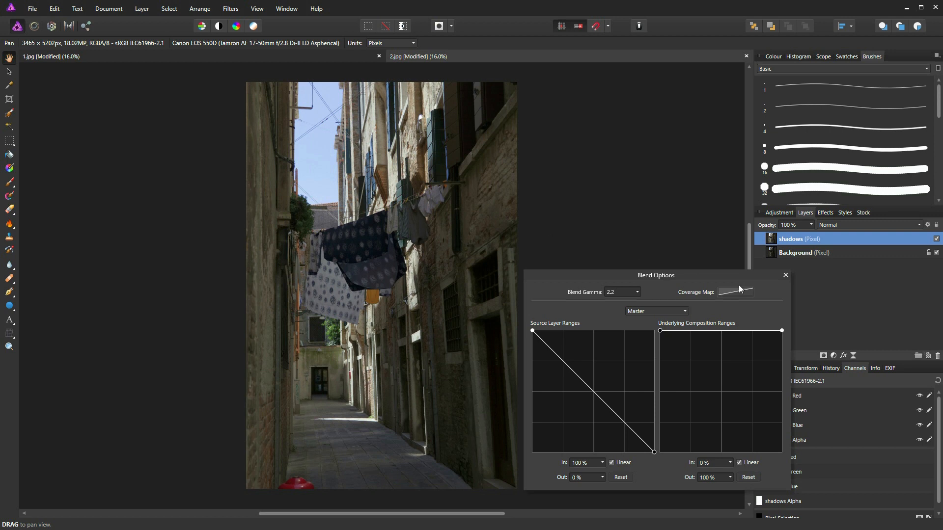
pyautogui.click(936, 252)
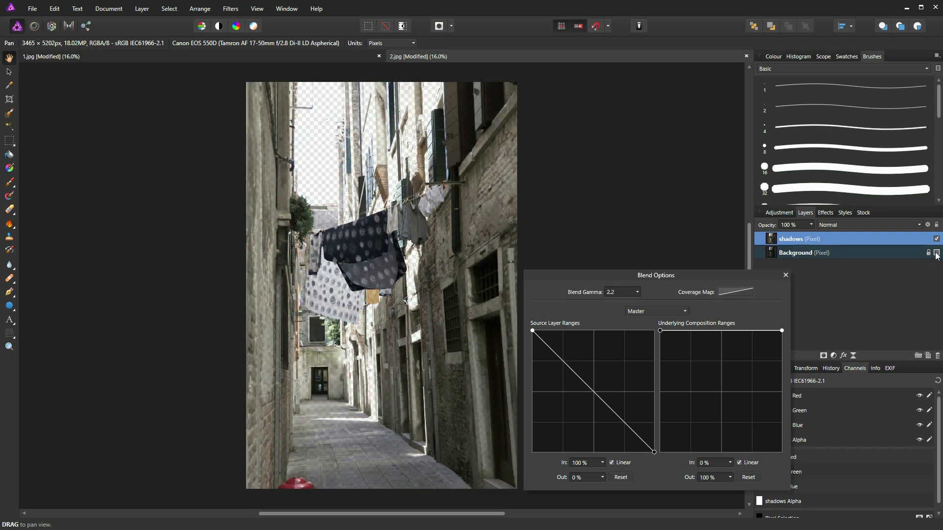
pyautogui.click(936, 253)
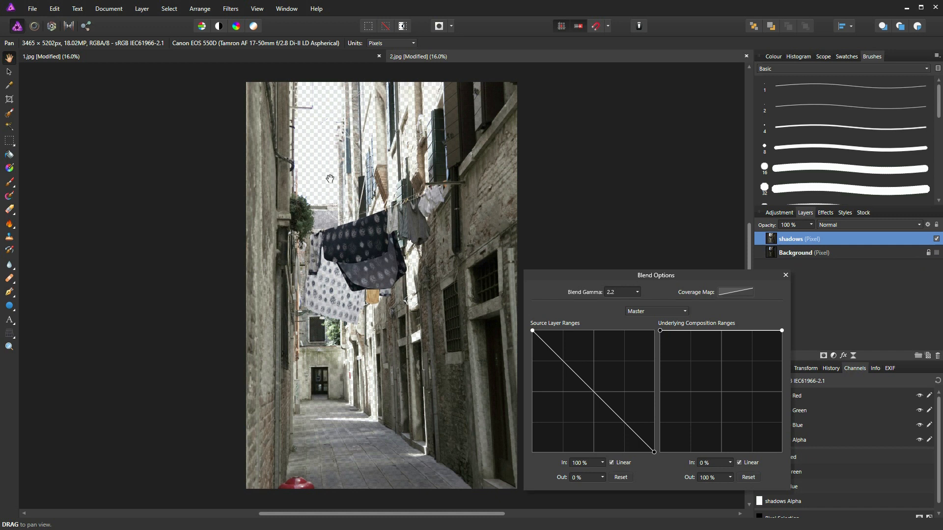
pyautogui.click(738, 463)
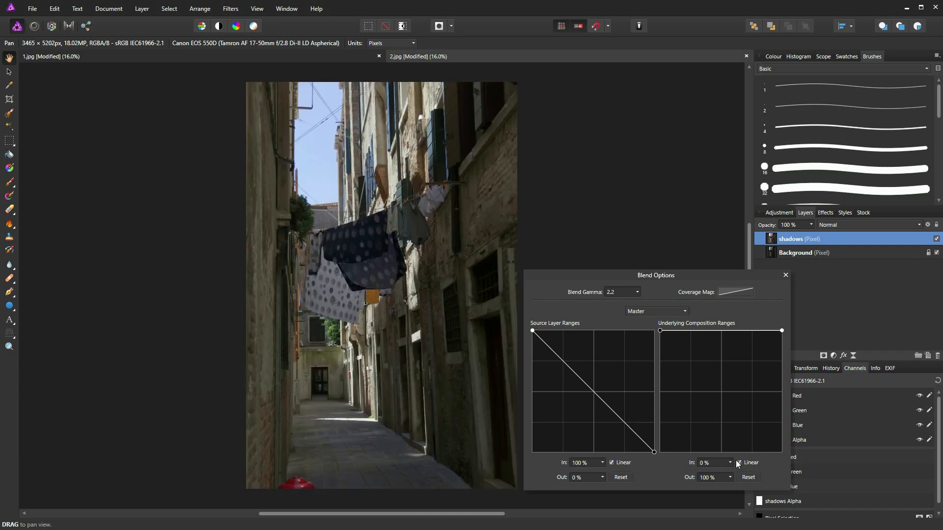
# Step: Reset the shadows layer's source blend range to fully opaque
pyautogui.click(620, 477)
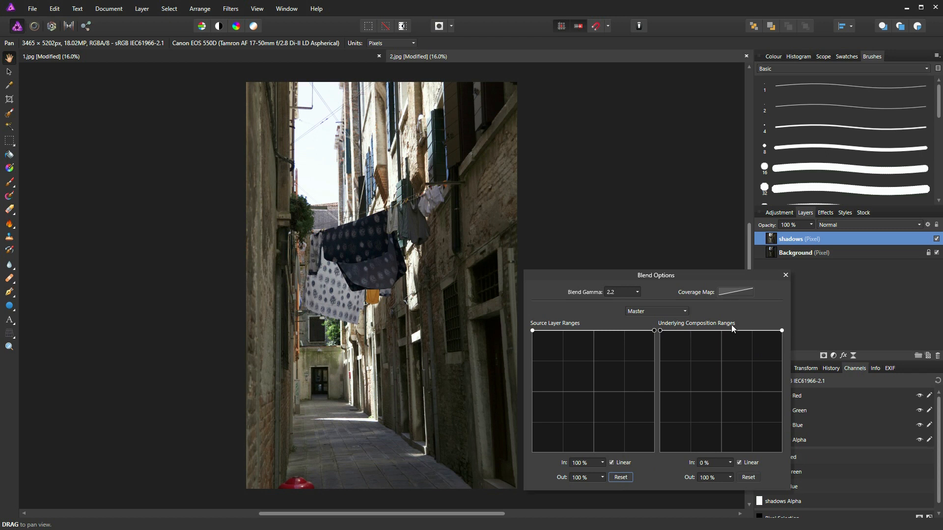
pyautogui.moveTo(695, 343)
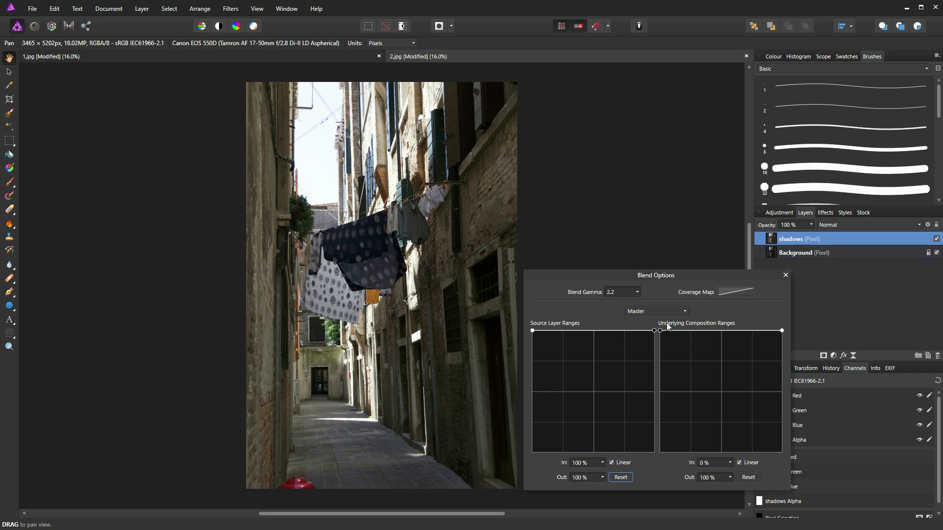
pyautogui.moveTo(694, 321)
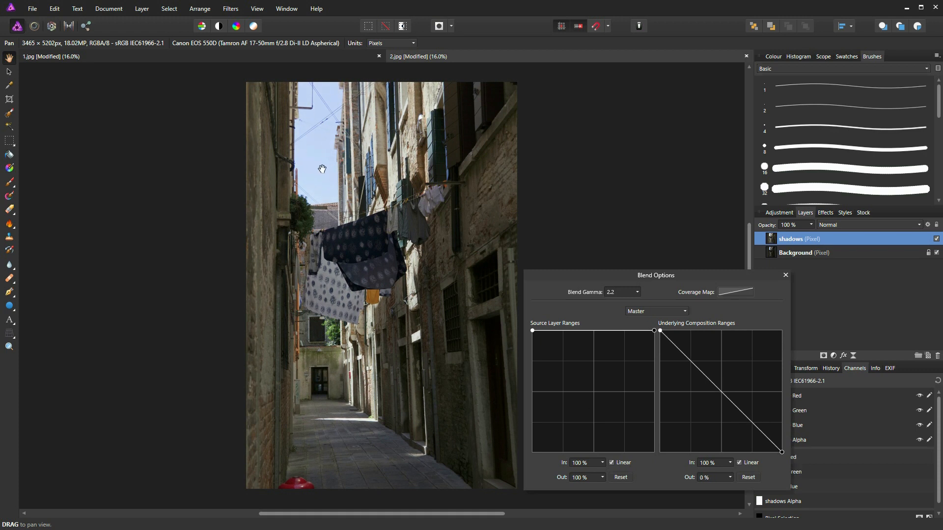
pyautogui.moveTo(347, 161)
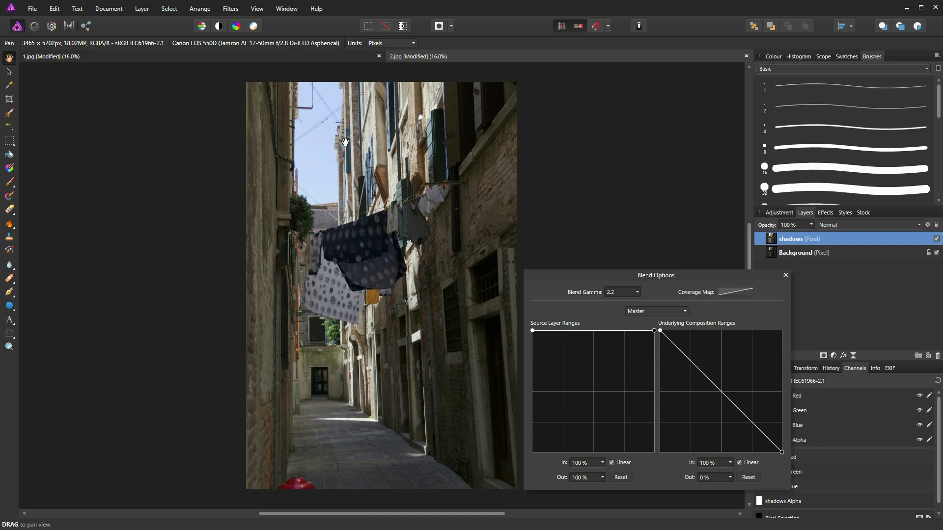
pyautogui.moveTo(731, 397)
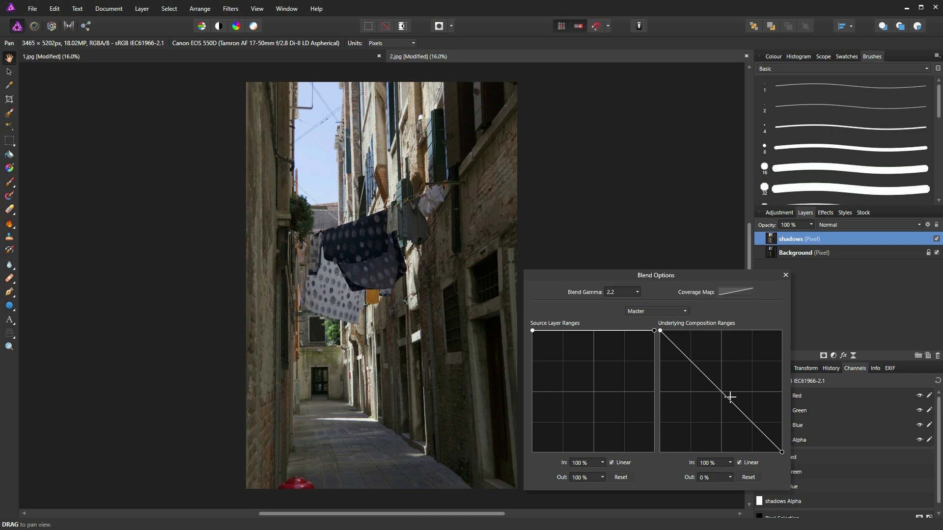
pyautogui.moveTo(719, 389)
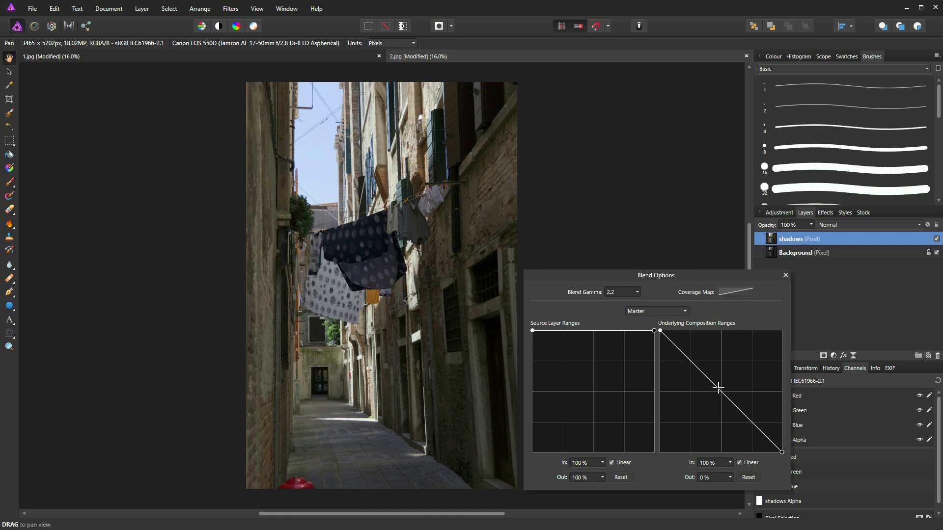
pyautogui.moveTo(723, 391)
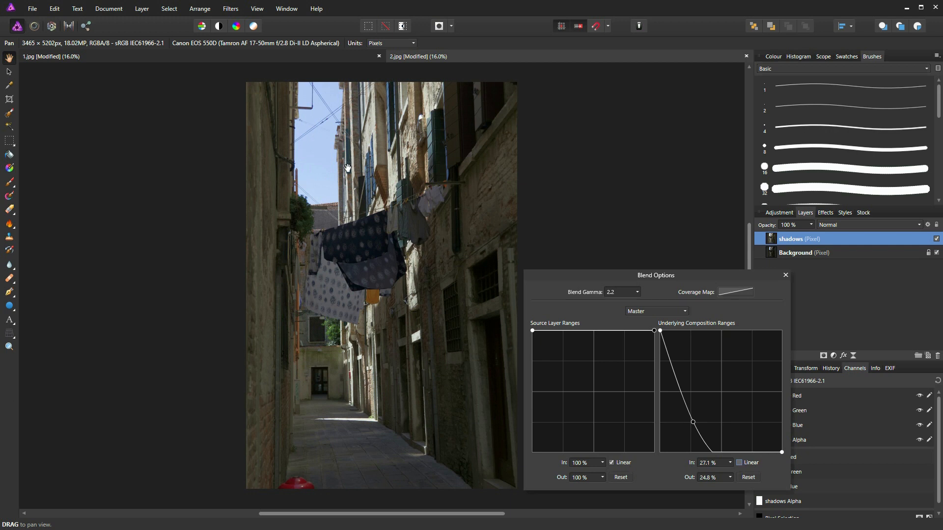
pyautogui.moveTo(812, 289)
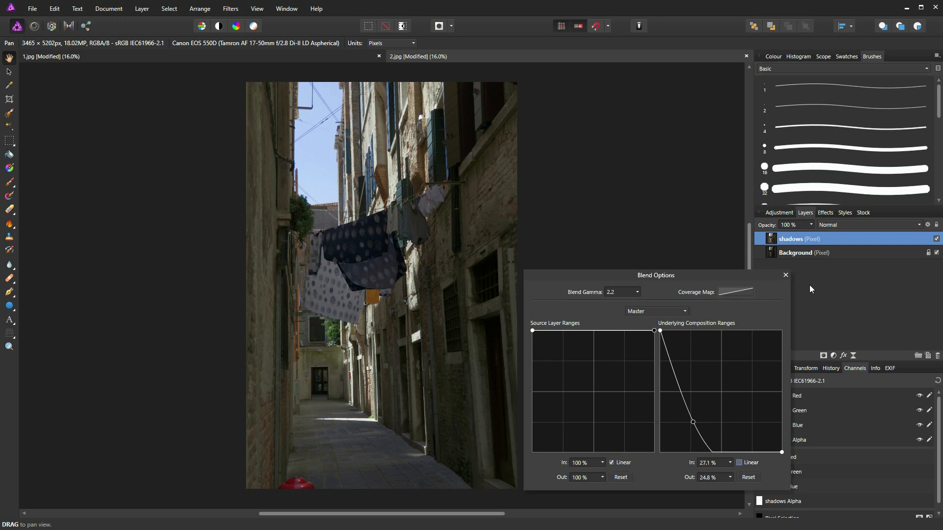
# Step: Close Blend Options and add an HSL adjustment layer with Saturation Shift at 46%
pyautogui.click(785, 275)
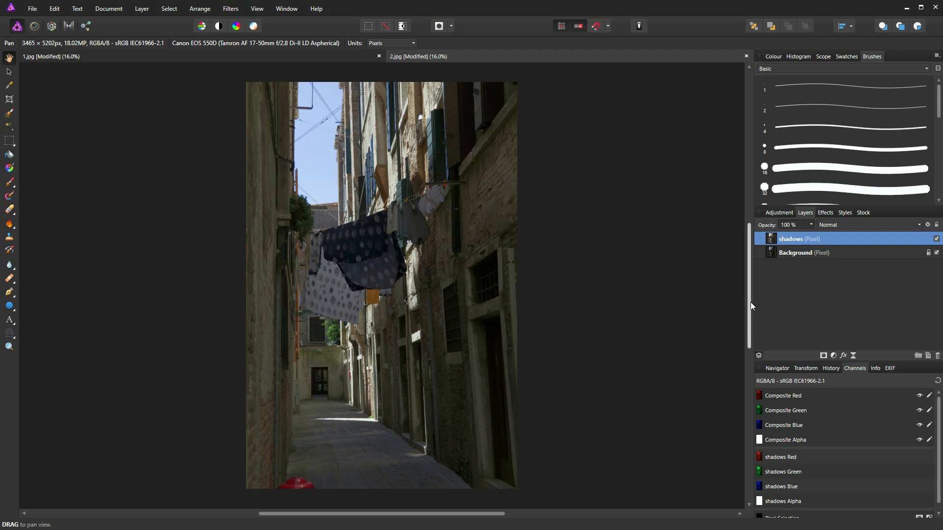
pyautogui.moveTo(763, 294)
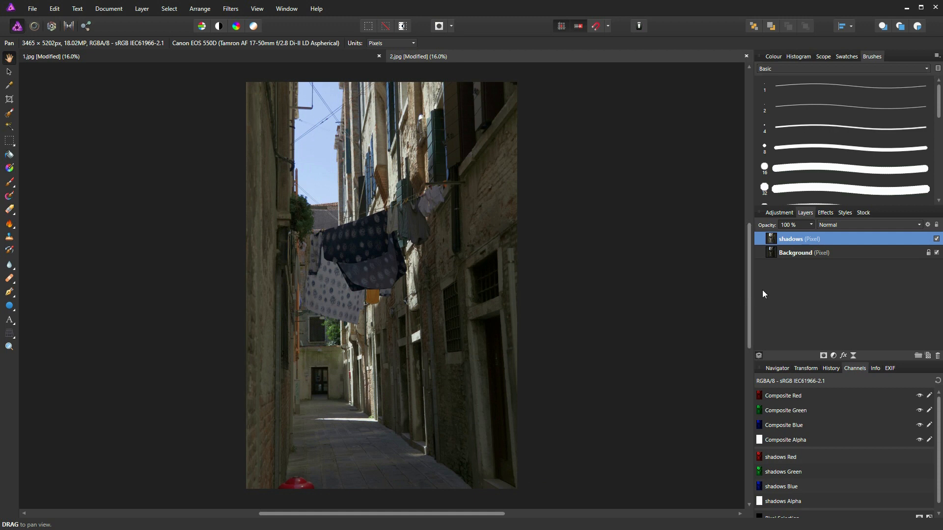
pyautogui.moveTo(838, 246)
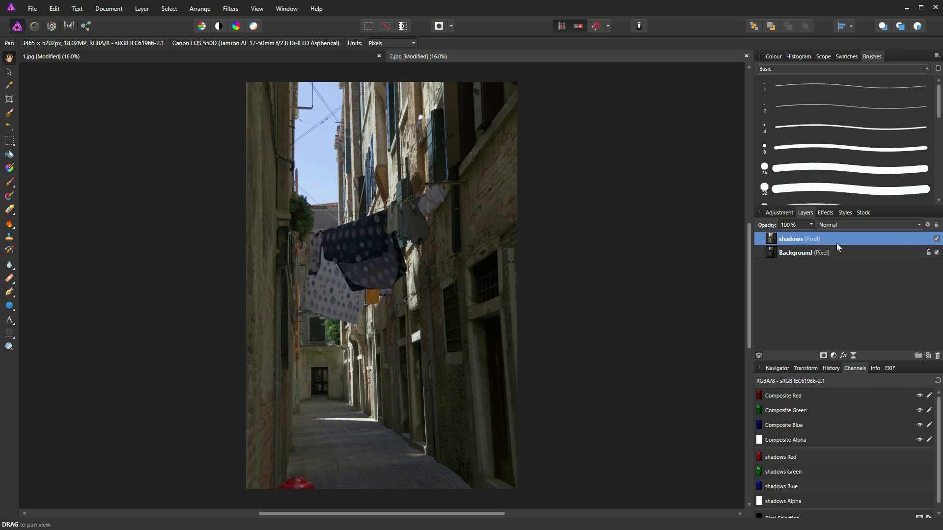
pyautogui.moveTo(834, 356)
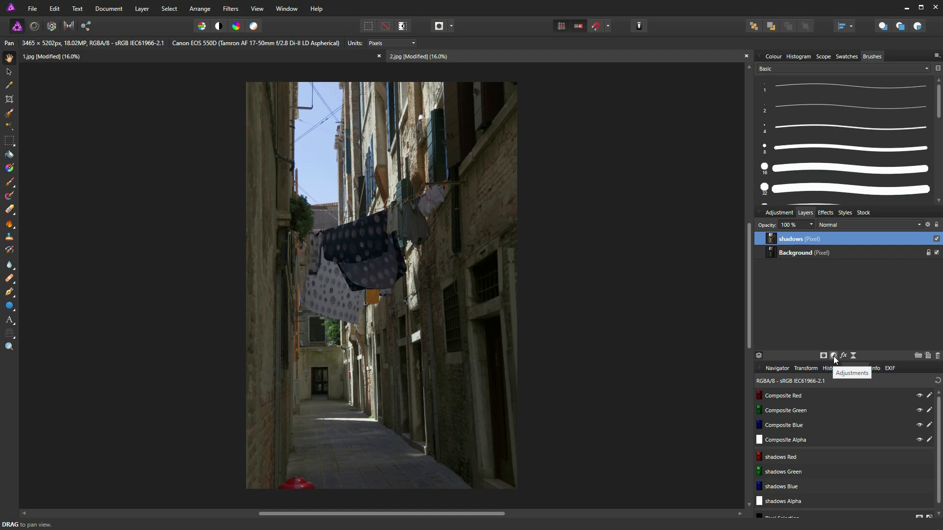
pyautogui.click(834, 356)
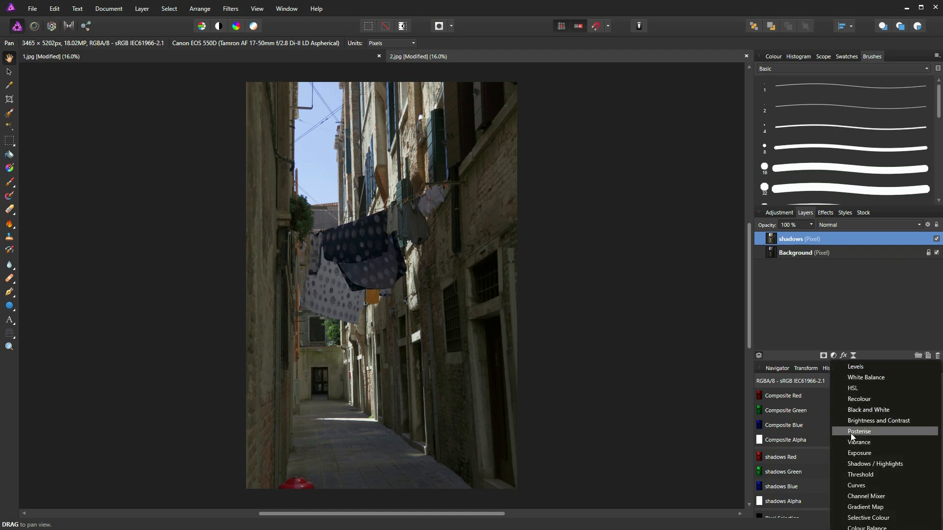
pyautogui.moveTo(853, 388)
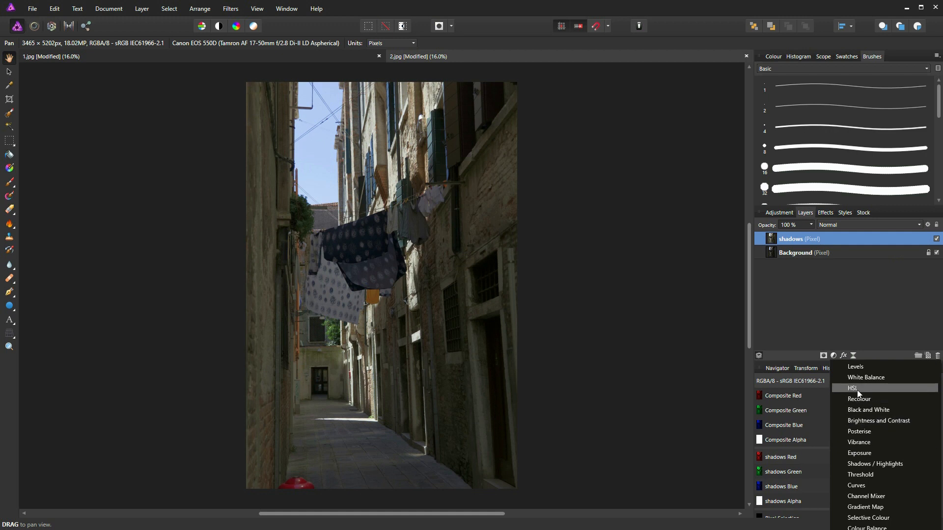
pyautogui.click(852, 388)
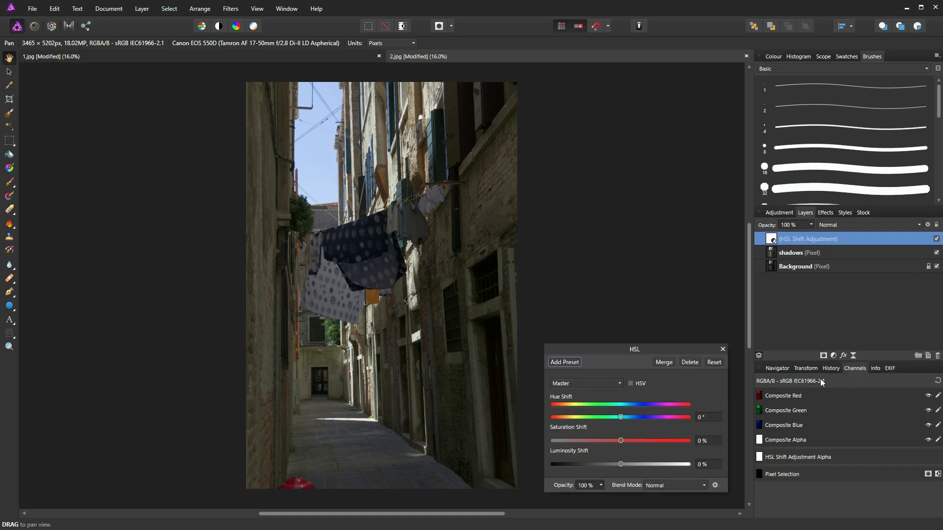
pyautogui.moveTo(621, 448)
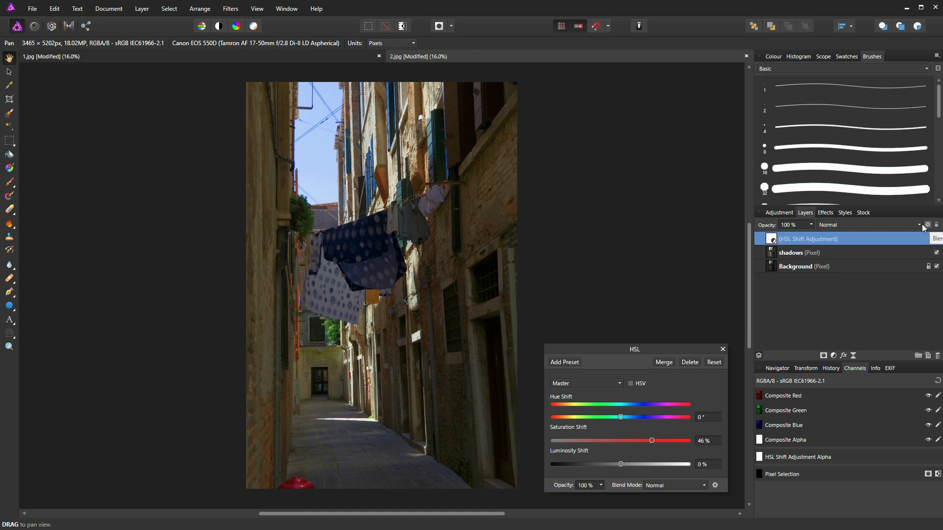
pyautogui.click(927, 225)
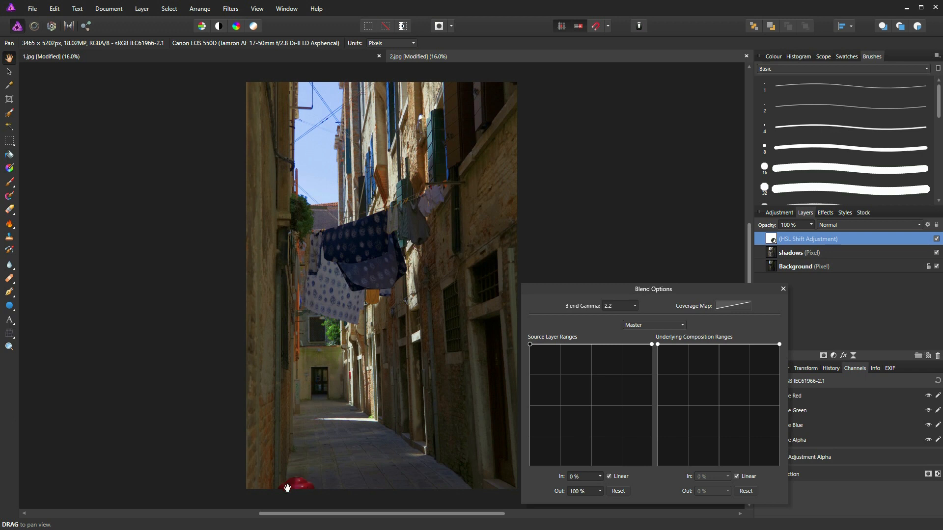
pyautogui.moveTo(386, 318)
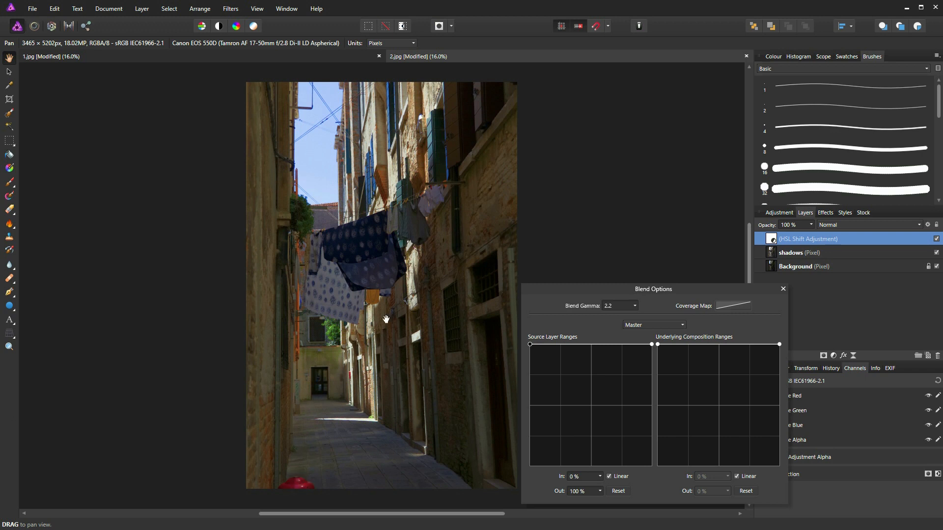
pyautogui.moveTo(557, 375)
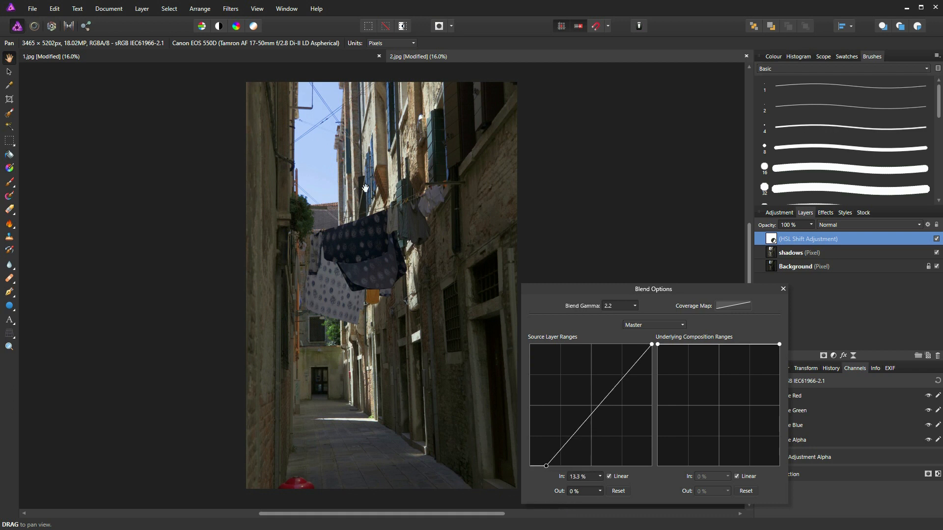
pyautogui.moveTo(529, 360)
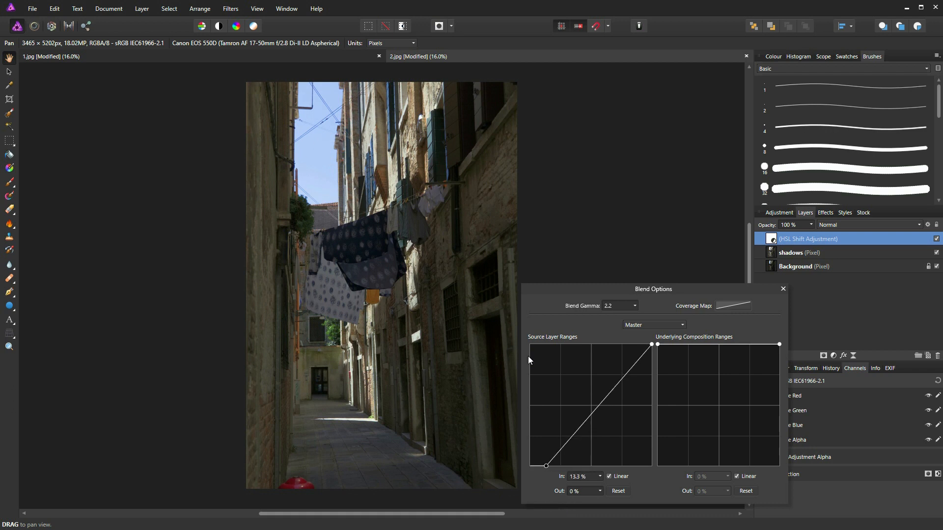